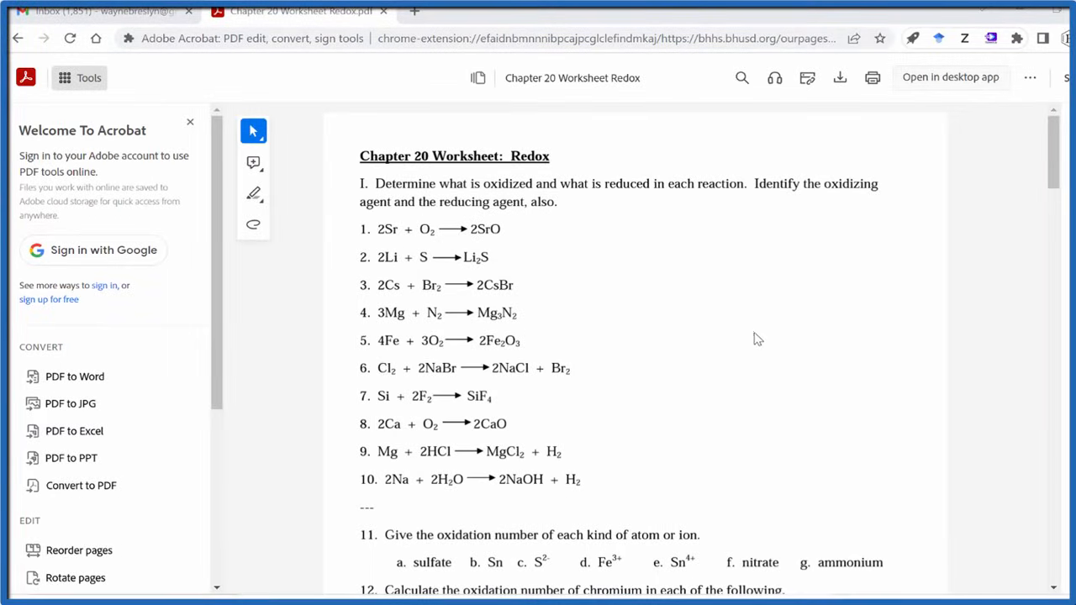
{"action": "mouse_move", "coordinate": [788, 254]}
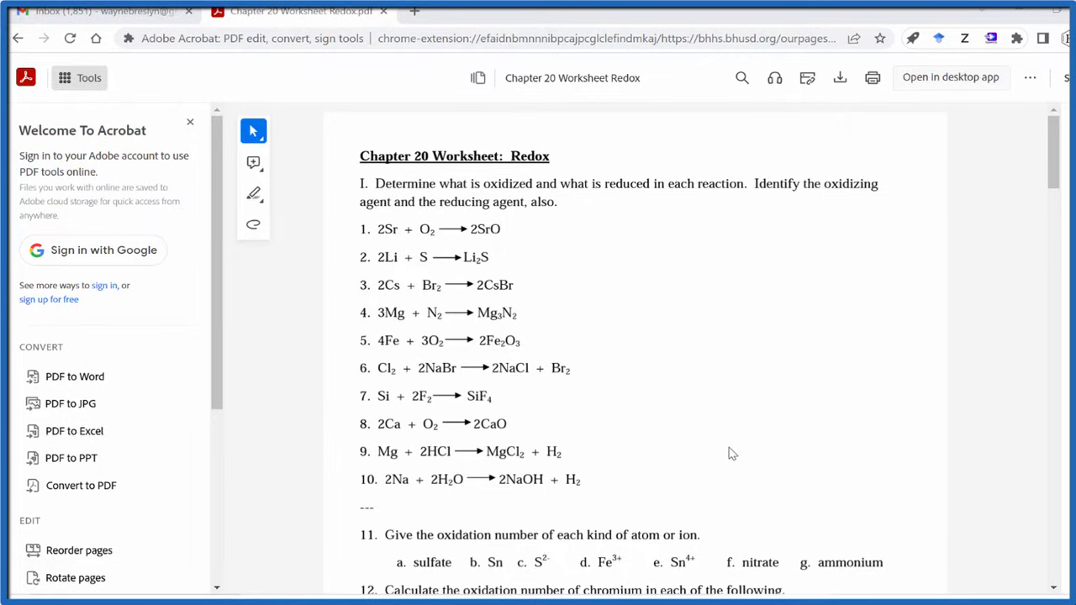
{"action": "mouse_move", "coordinate": [737, 436]}
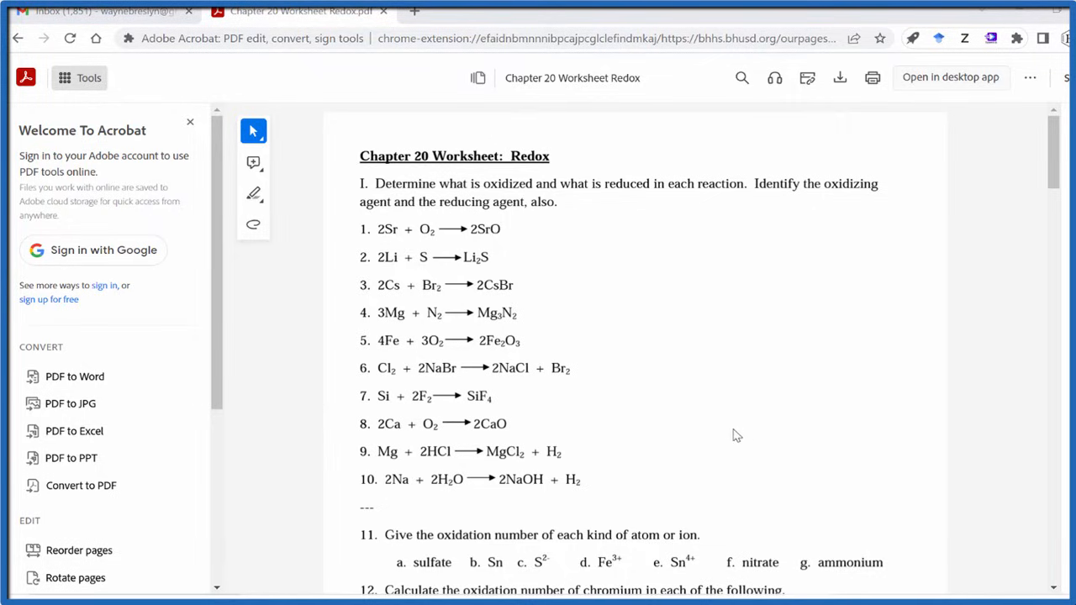
{"action": "mouse_move", "coordinate": [719, 418]}
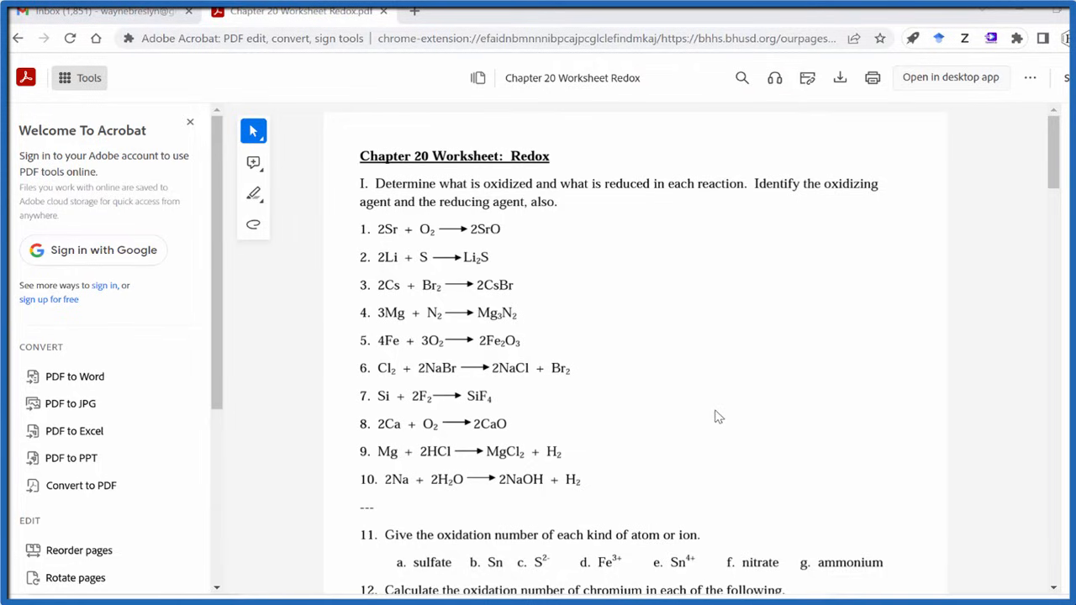
{"action": "mouse_move", "coordinate": [865, 389]}
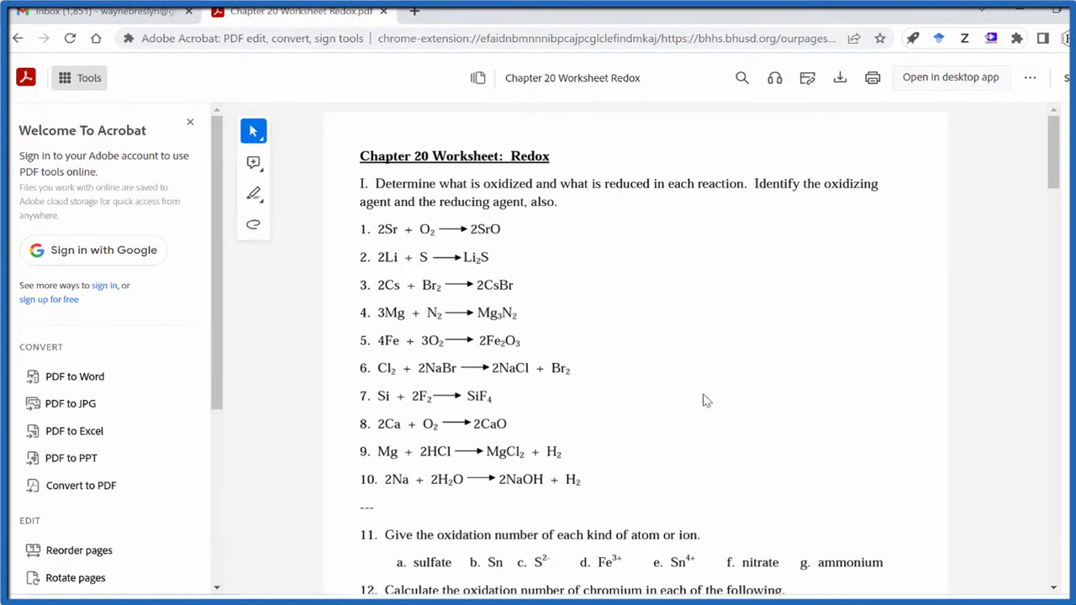
- Preview the worksheet at six pages per sheet, close the preview, and launch Control Panel
{"action": "left_click", "coordinate": [872, 77]}
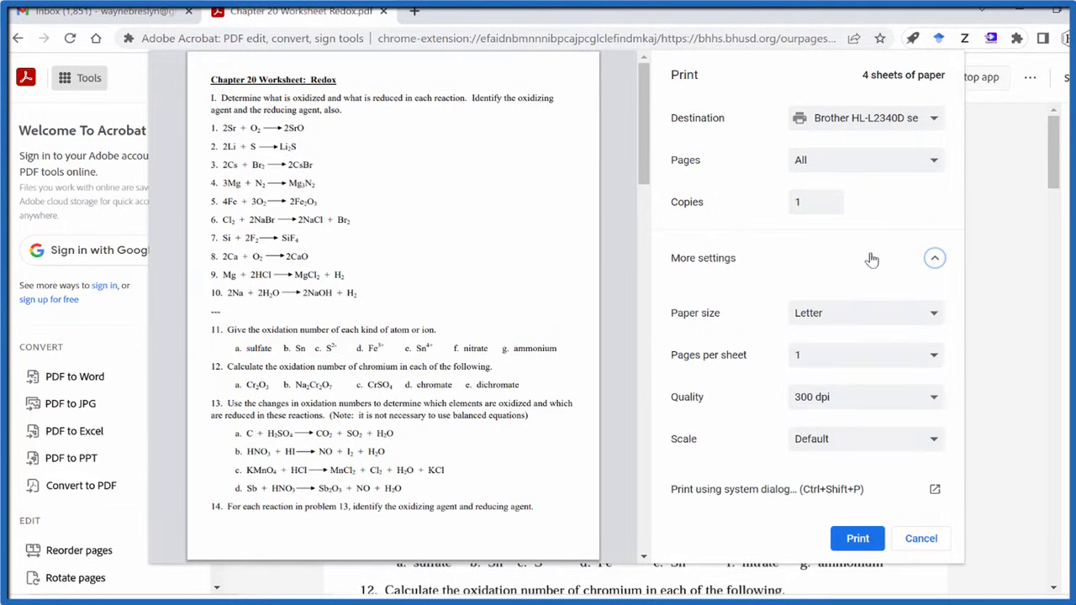
{"action": "left_click", "coordinate": [864, 354]}
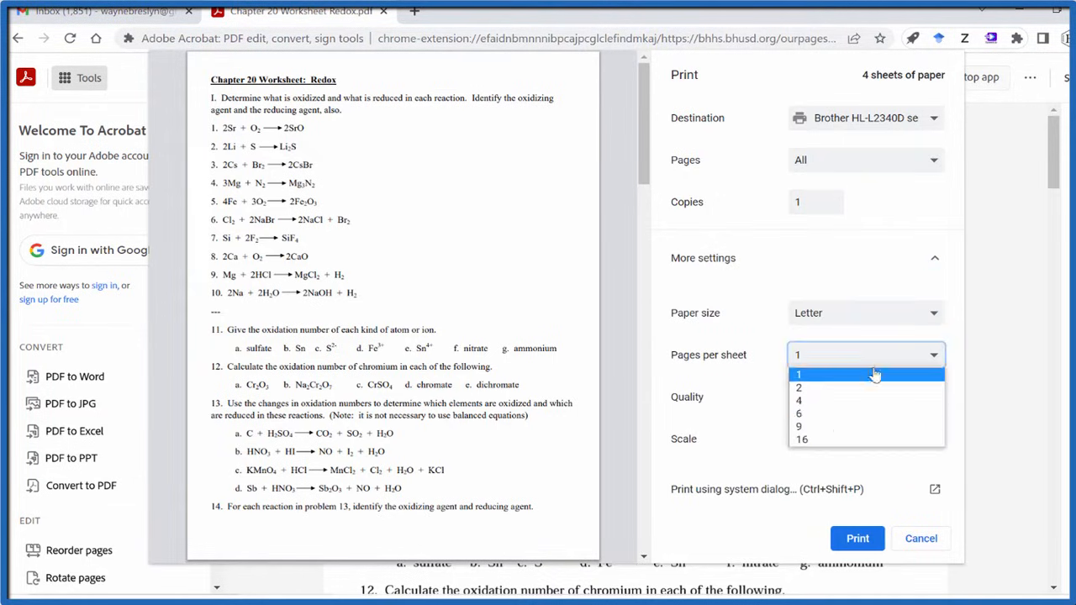
{"action": "left_click", "coordinate": [798, 413]}
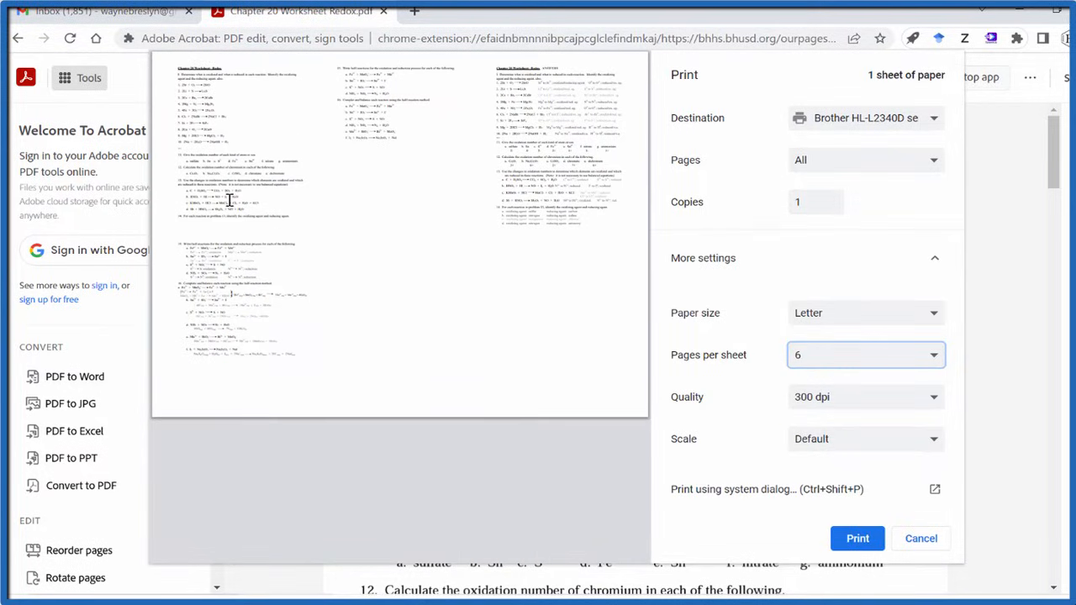
{"action": "mouse_move", "coordinate": [603, 173]}
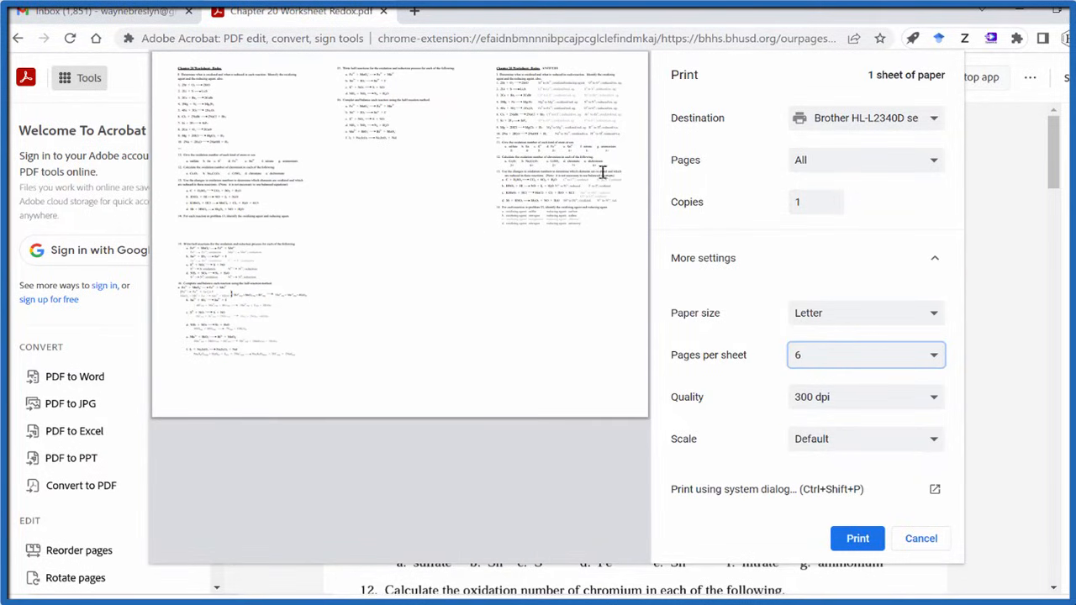
{"action": "left_click", "coordinate": [921, 538]}
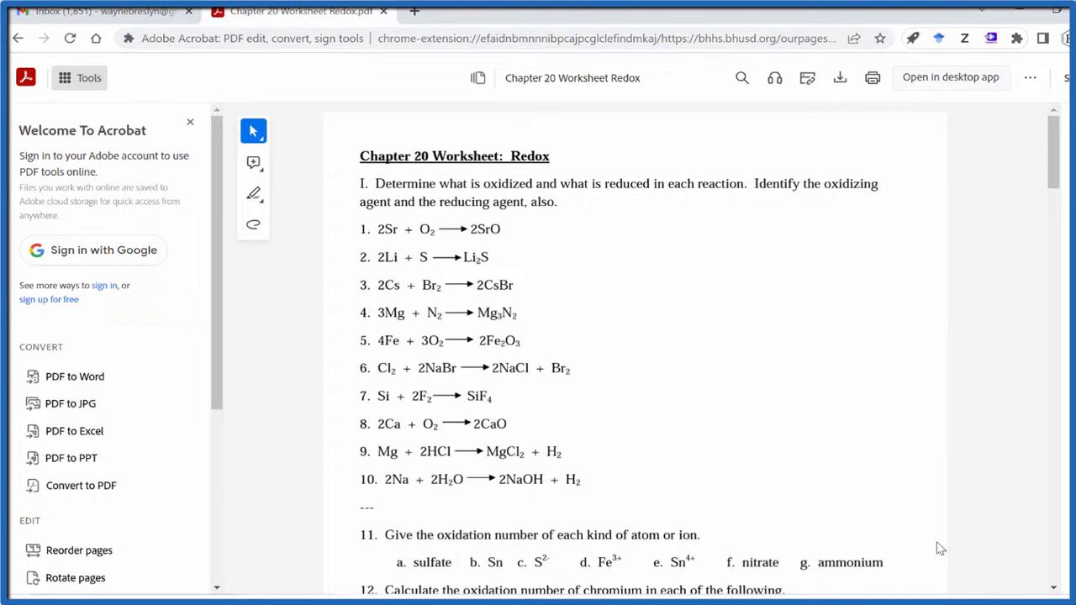
{"action": "mouse_move", "coordinate": [858, 409]}
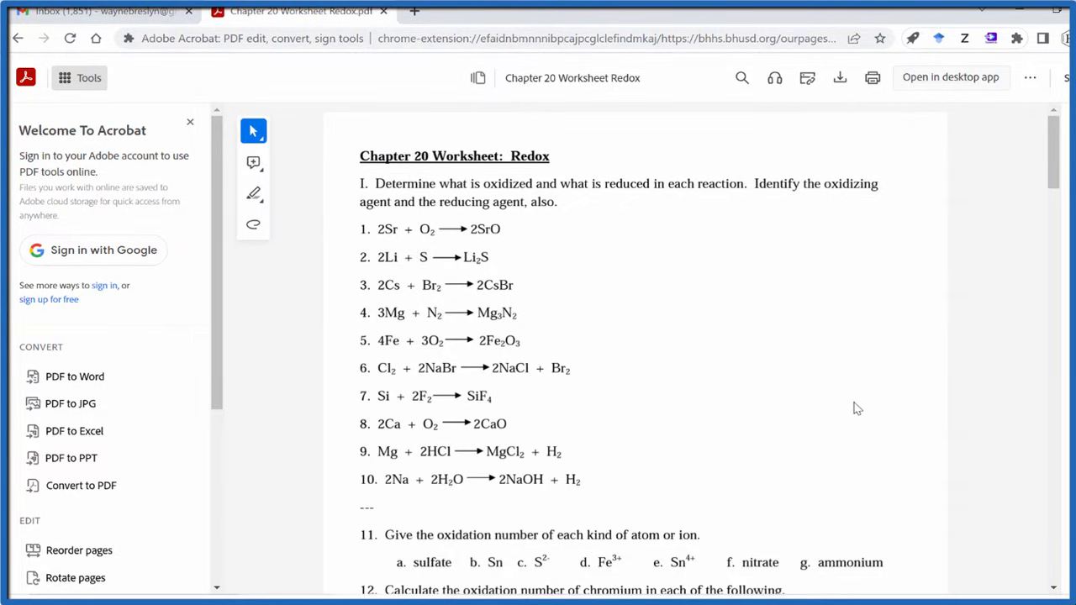
{"action": "left_click", "coordinate": [14, 582]}
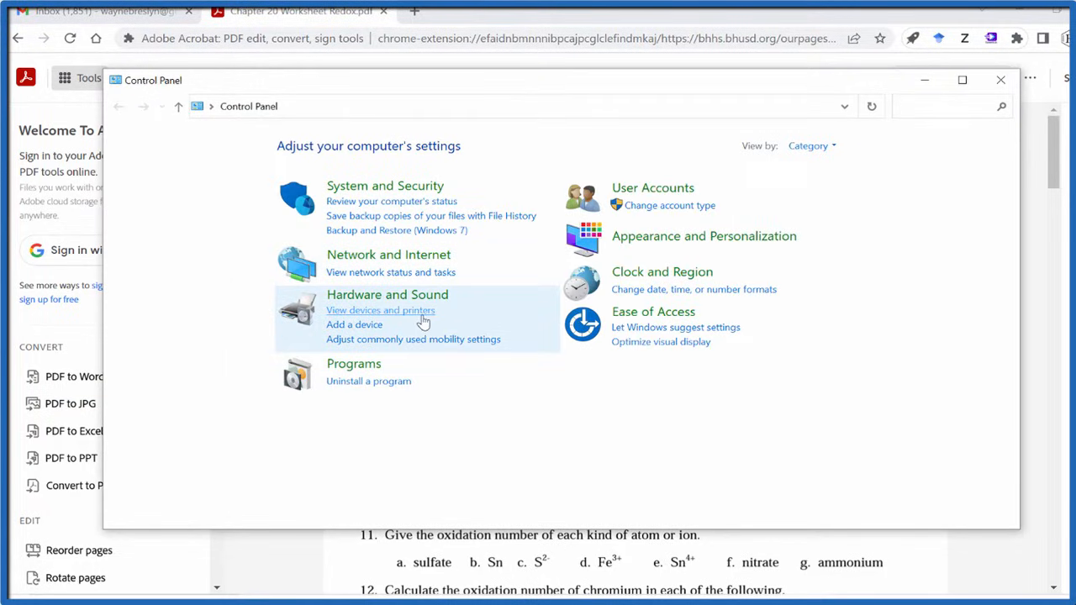
{"action": "mouse_move", "coordinate": [424, 311]}
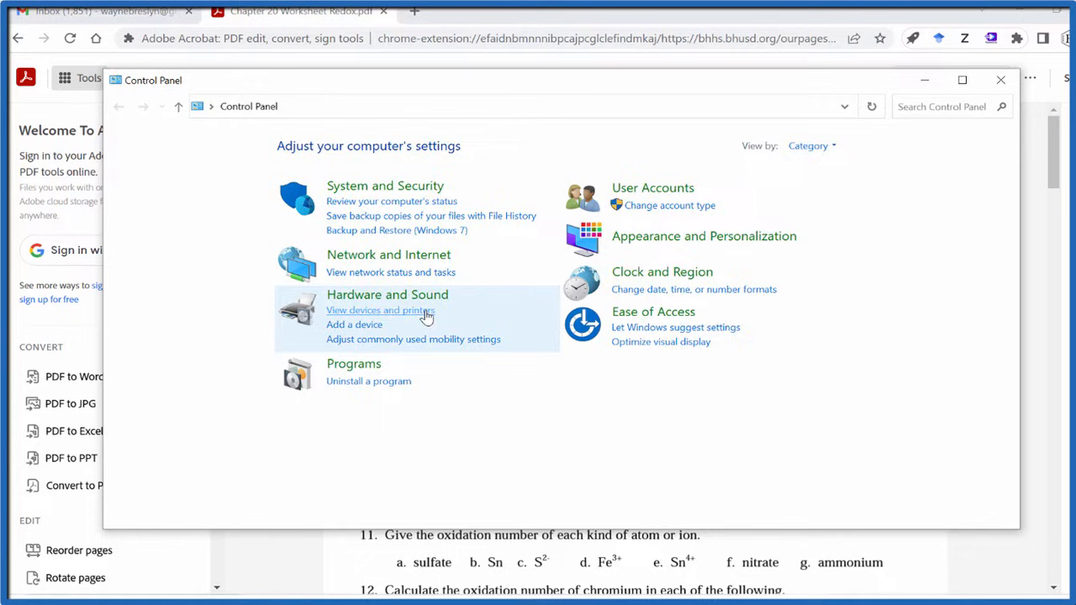
- Show Devices and Printers, listing the seven printers including the Brother HL-L2340D
{"action": "left_click", "coordinate": [380, 311]}
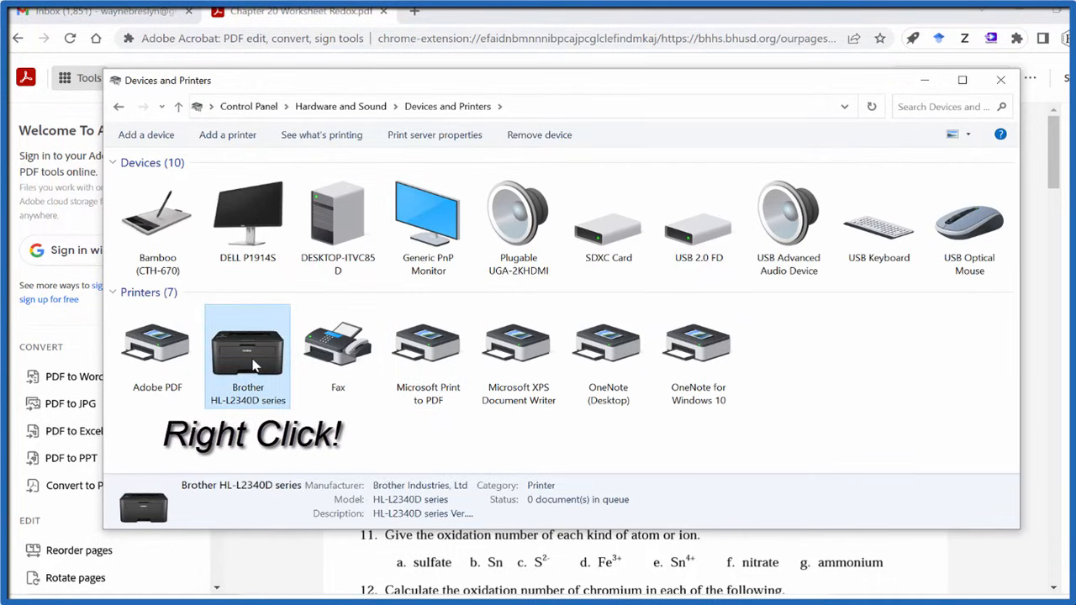
- Open Printer properties for the Brother HL-L2340D series from its right-click menu
{"action": "right_click", "coordinate": [247, 354]}
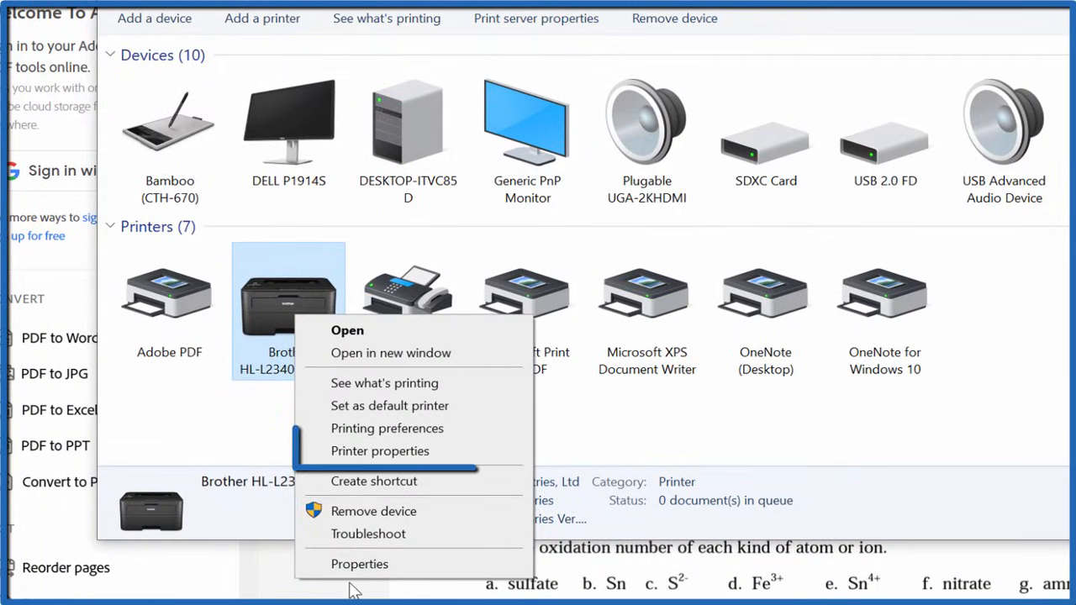
{"action": "mouse_move", "coordinate": [380, 452]}
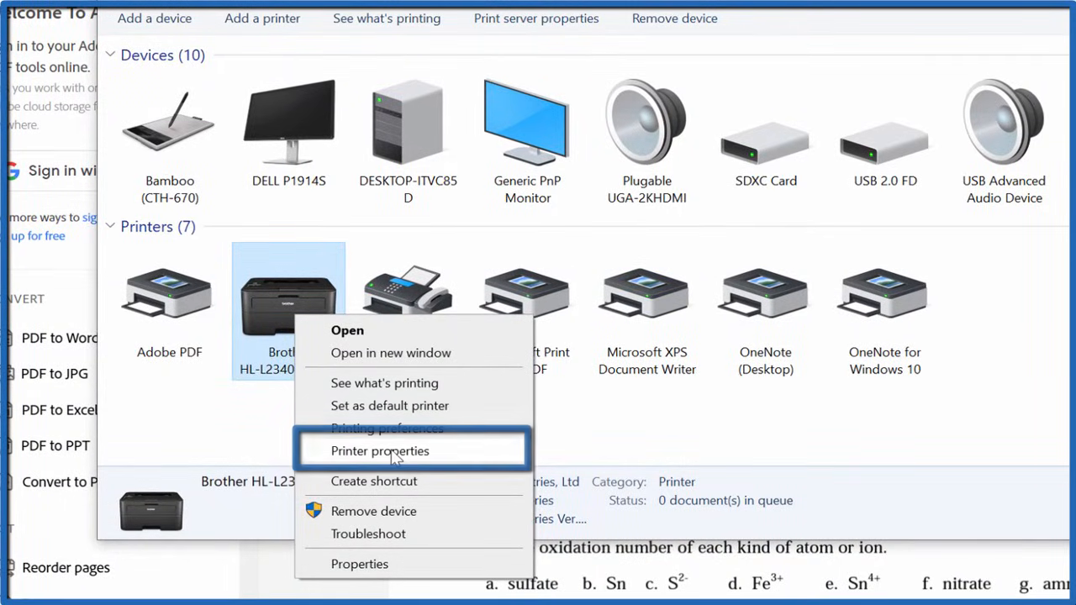
{"action": "left_click", "coordinate": [380, 451]}
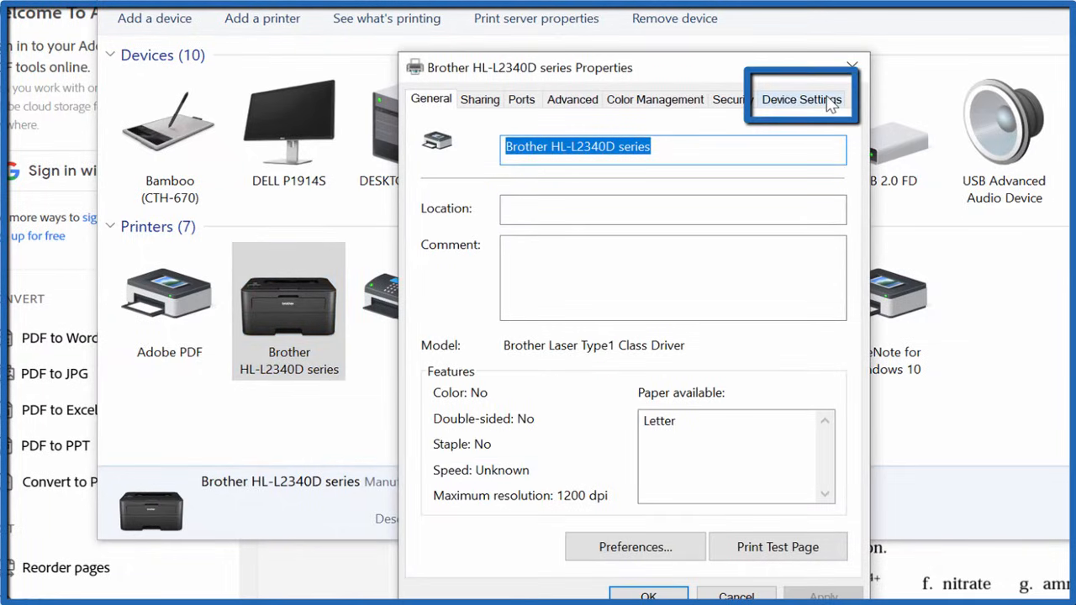
- Set Duplex Unit to Installed on the Brother printer's Device Settings tab
{"action": "left_click", "coordinate": [799, 99]}
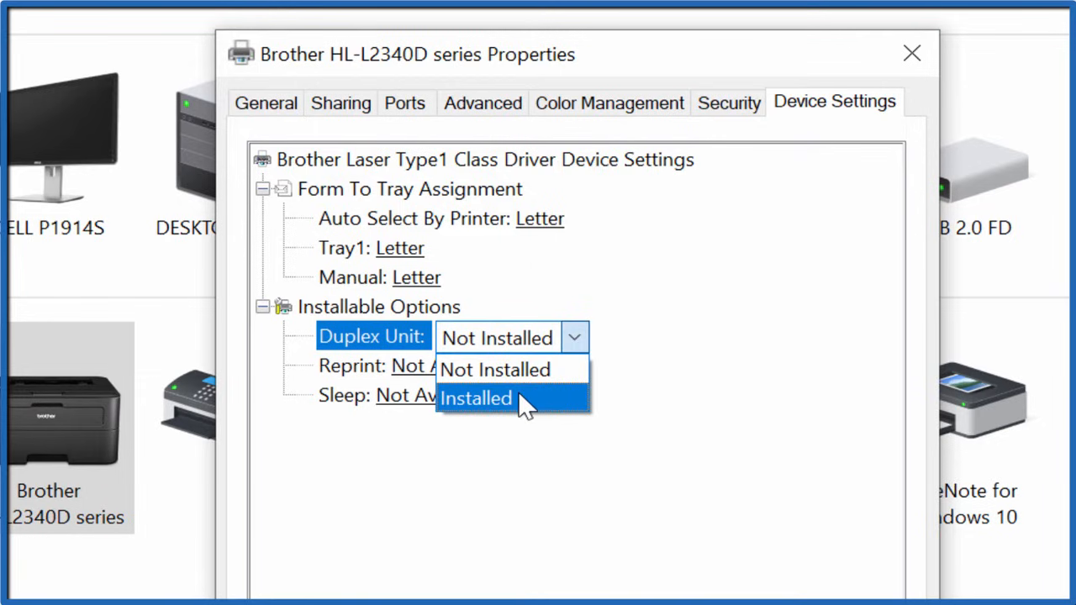
{"action": "left_click", "coordinate": [476, 398]}
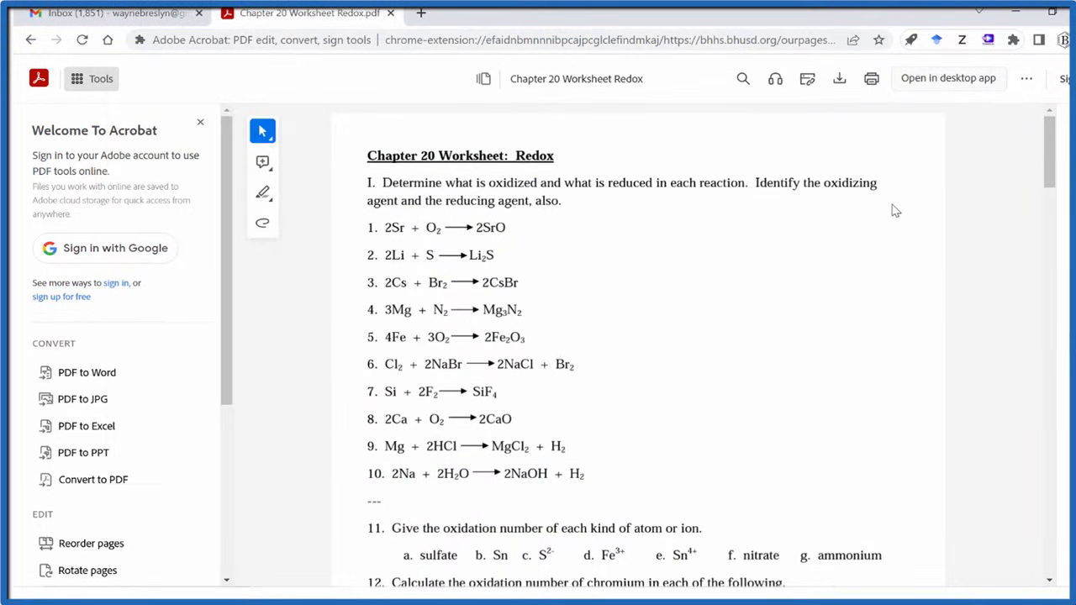
{"action": "left_click", "coordinate": [871, 79]}
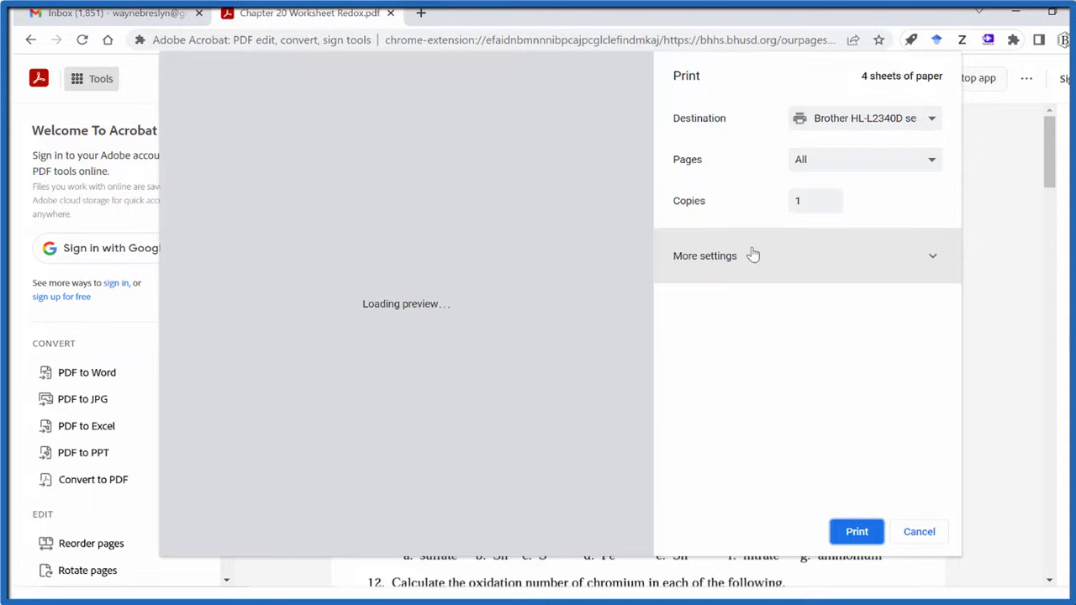
{"action": "left_click", "coordinate": [705, 256]}
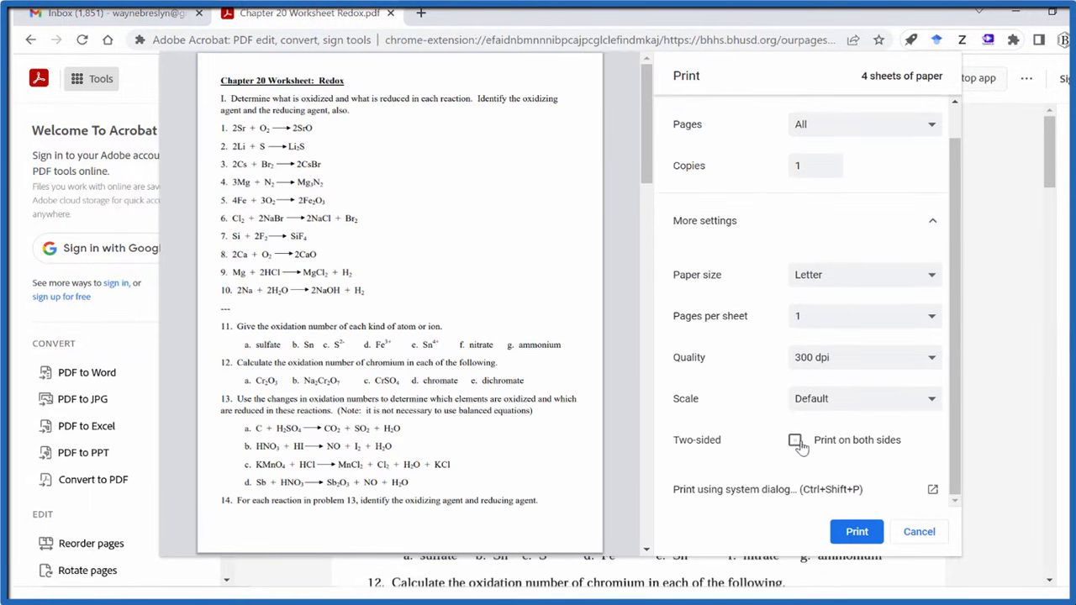
{"action": "left_click", "coordinate": [795, 439]}
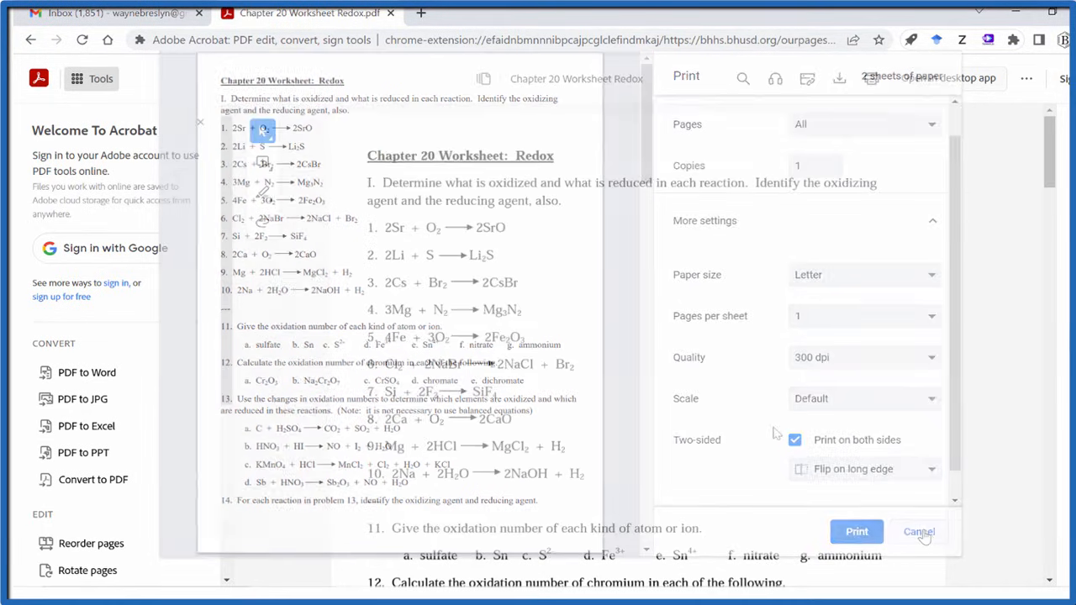
{"action": "left_click", "coordinate": [919, 531]}
{"action": "type", "text": "cont"}
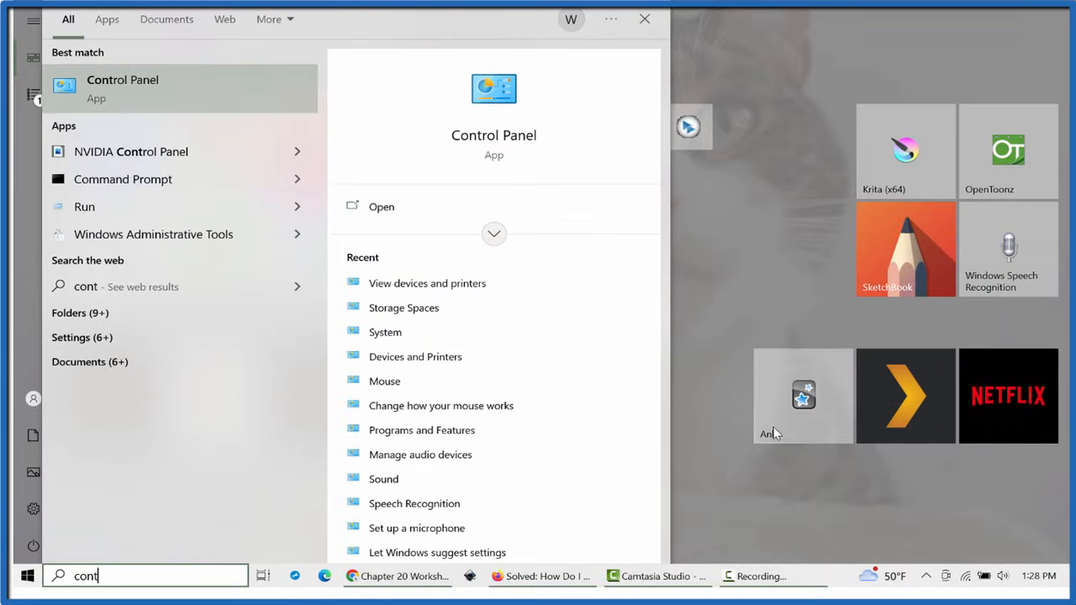
- Reopen Control Panel, go to Devices and Printers, and open the Brother printer's properties
{"action": "left_click", "coordinate": [381, 206]}
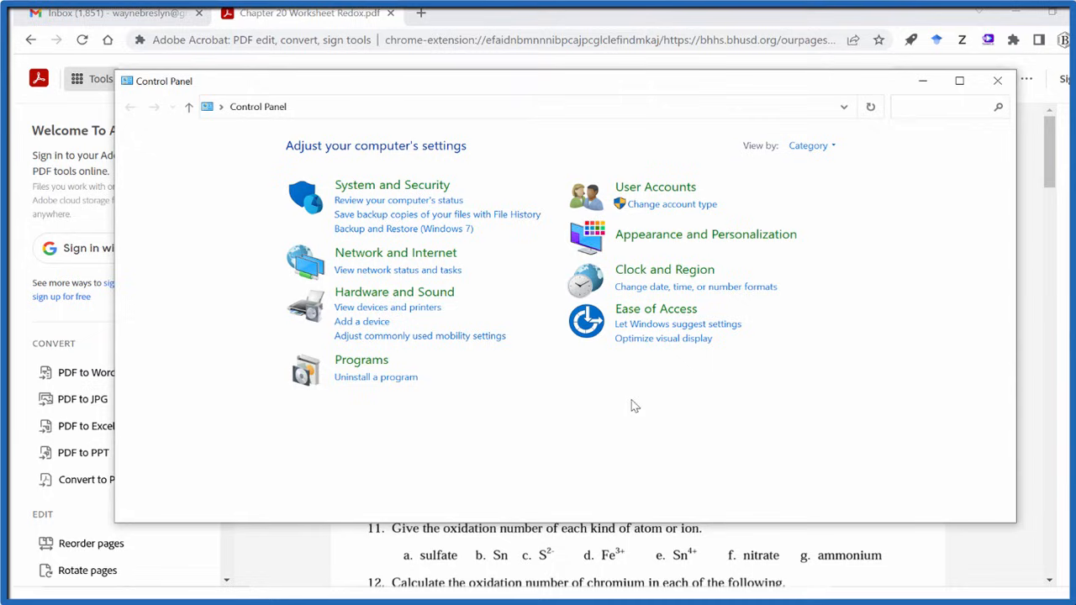
{"action": "mouse_move", "coordinate": [412, 316]}
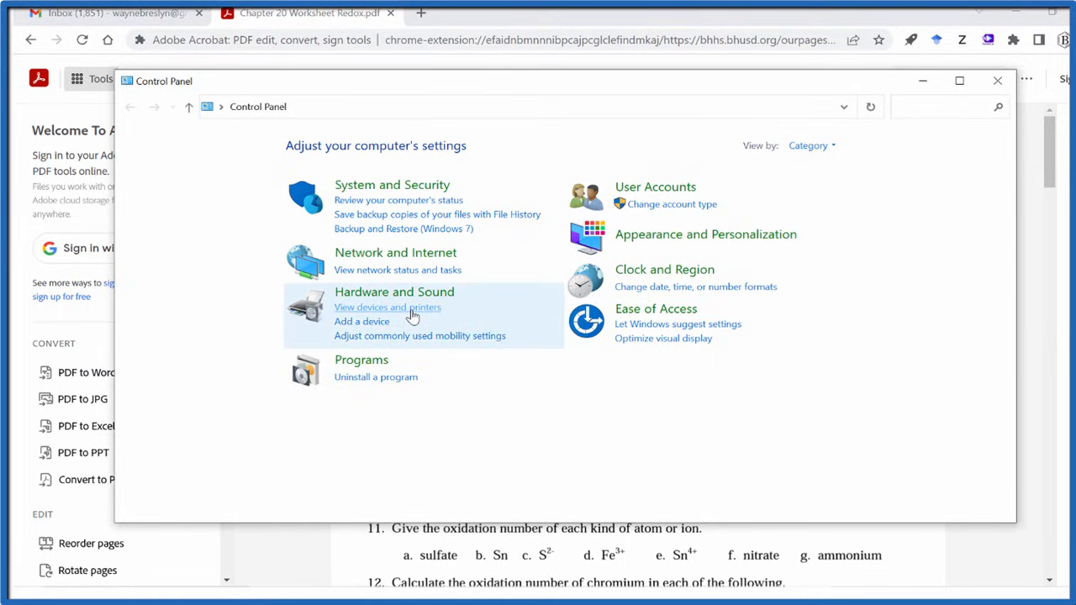
{"action": "left_click", "coordinate": [387, 307]}
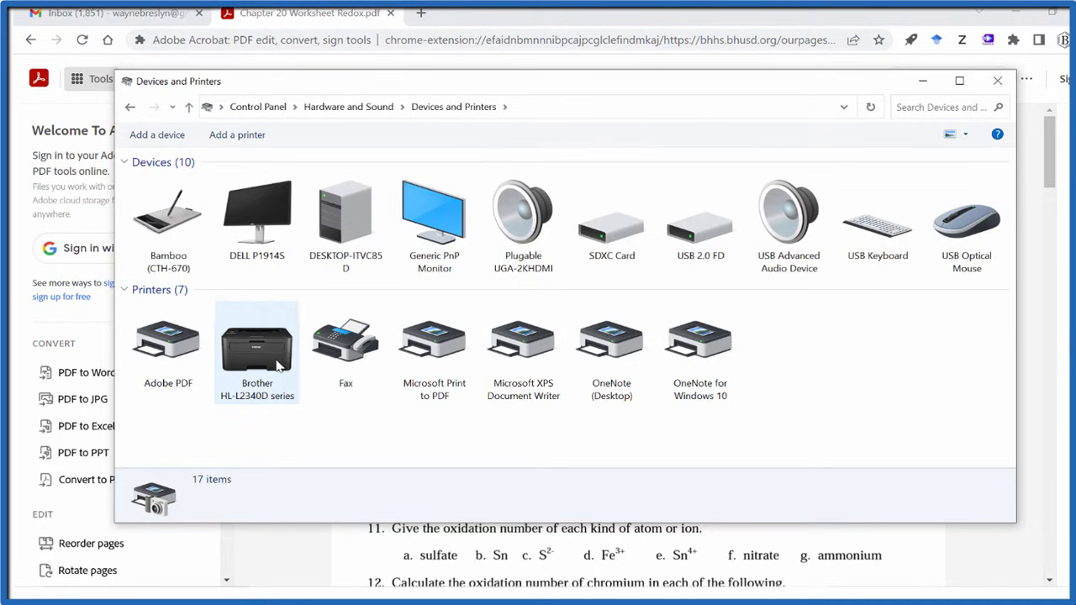
{"action": "right_click", "coordinate": [256, 344]}
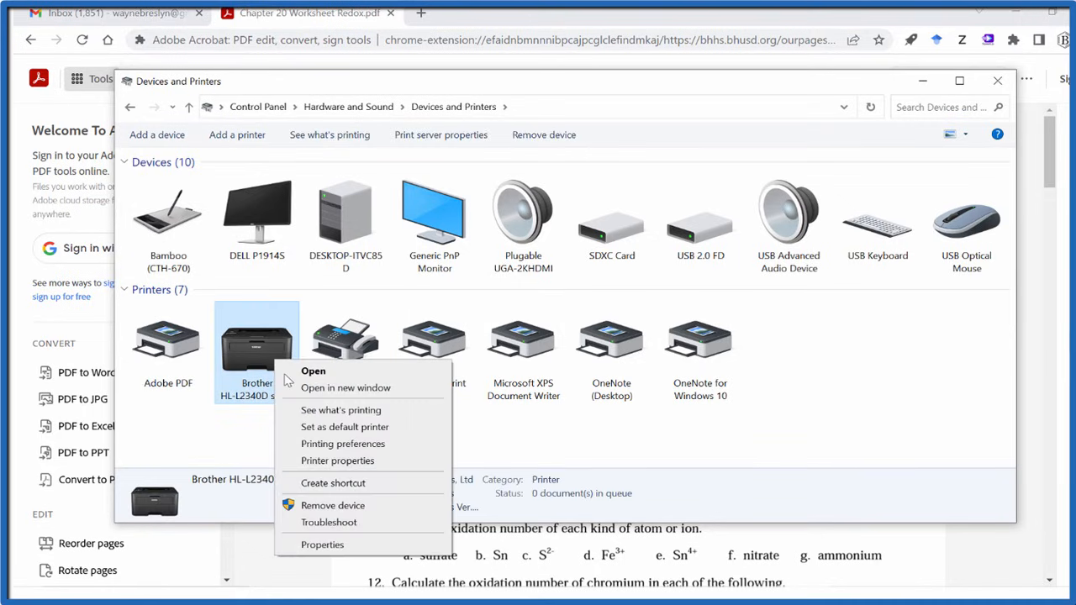
{"action": "mouse_move", "coordinate": [337, 461]}
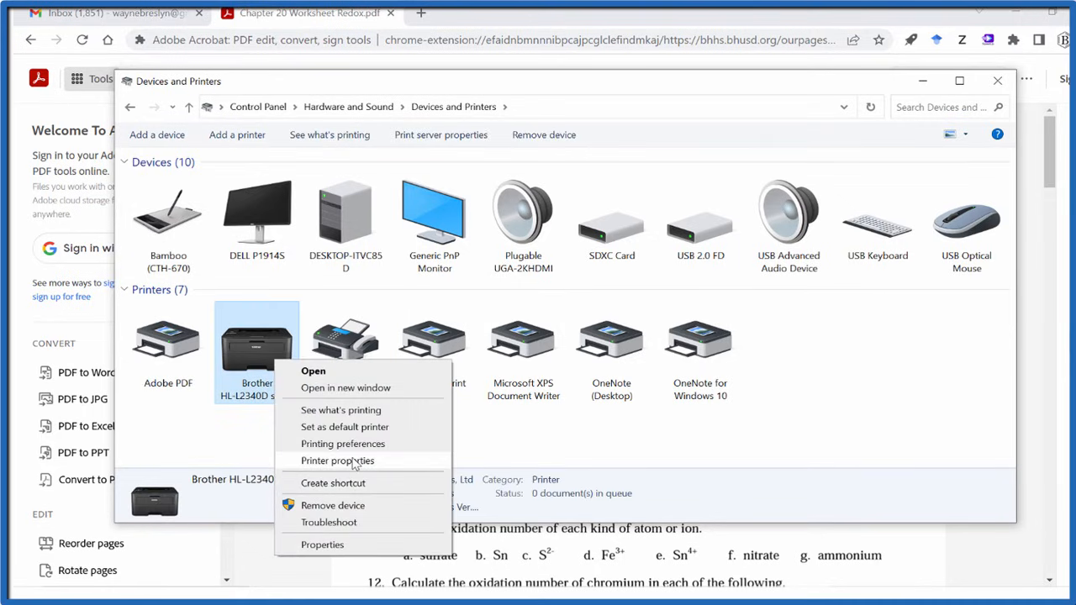
{"action": "left_click", "coordinate": [338, 461]}
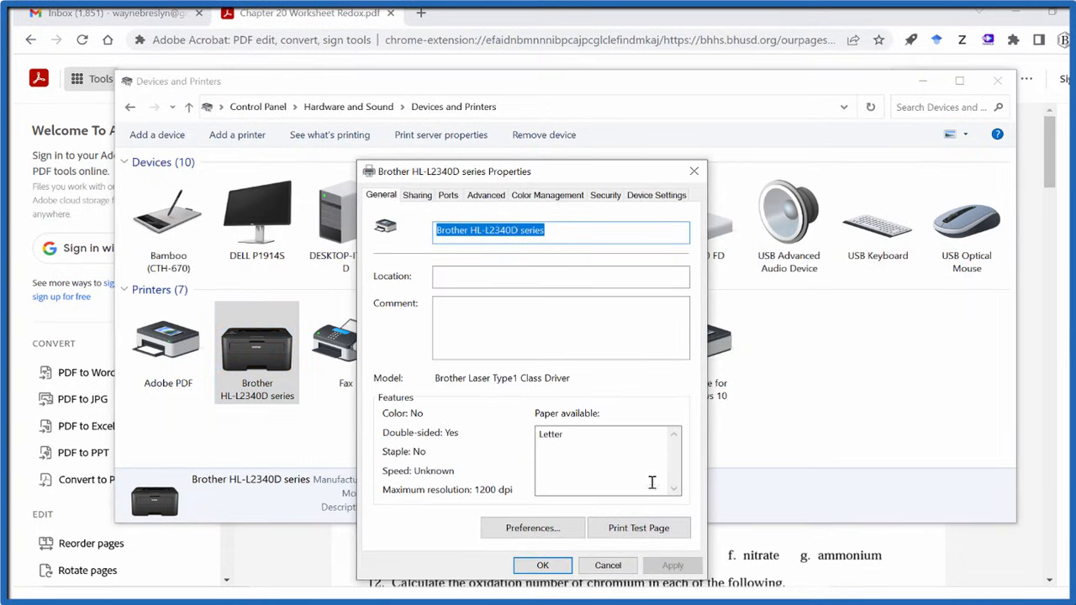
- Set Duplex Unit to Not Installed on Device Settings, apply, and close the dialog
{"action": "left_click", "coordinate": [657, 195]}
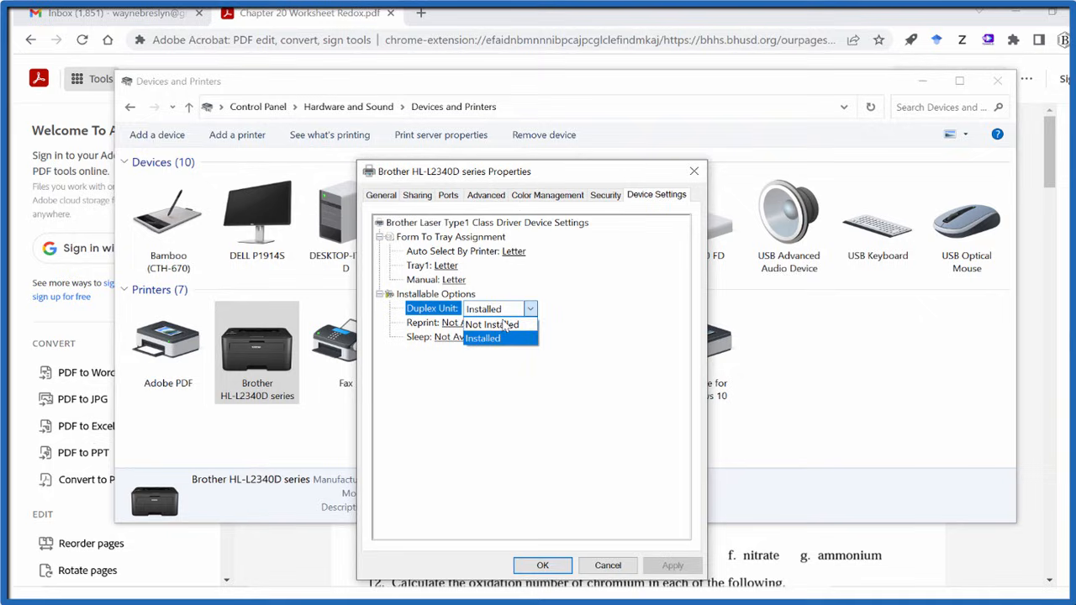
{"action": "left_click", "coordinate": [492, 324]}
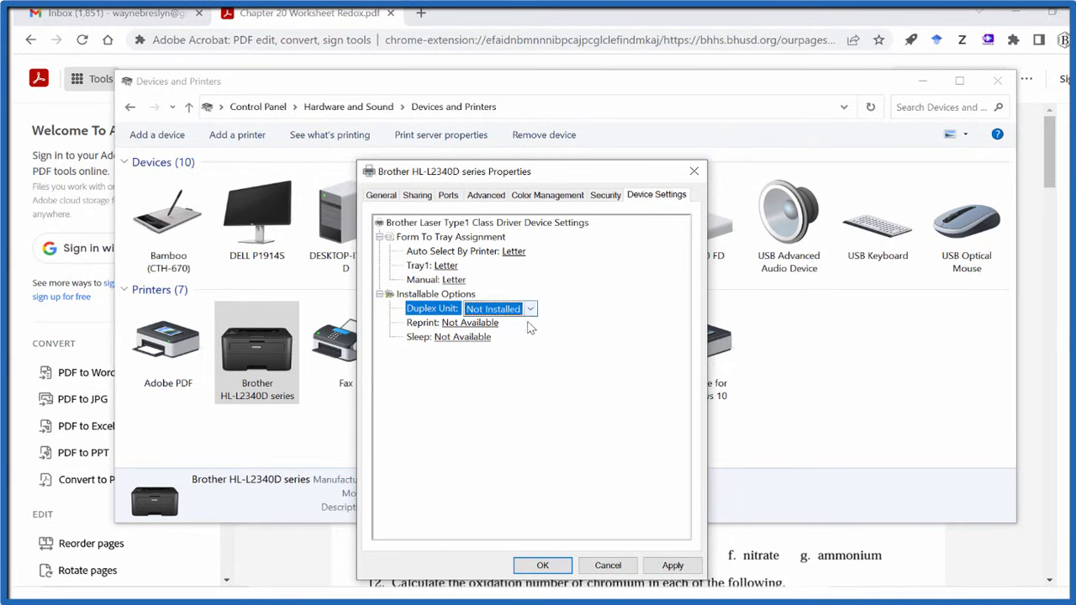
{"action": "left_click", "coordinate": [672, 565]}
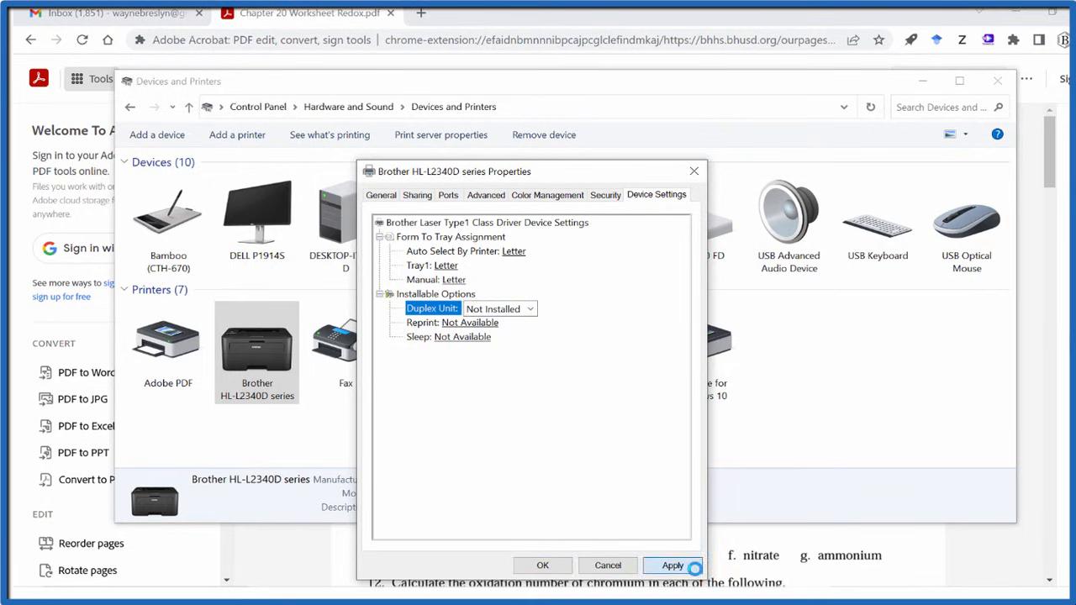
{"action": "left_click", "coordinate": [542, 565]}
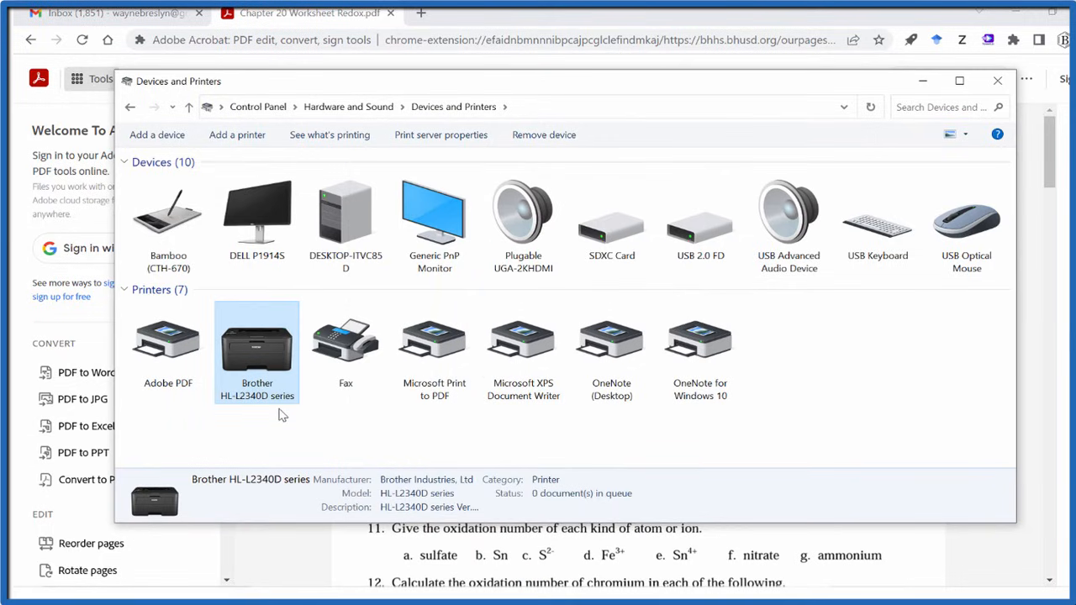
{"action": "mouse_move", "coordinate": [293, 411]}
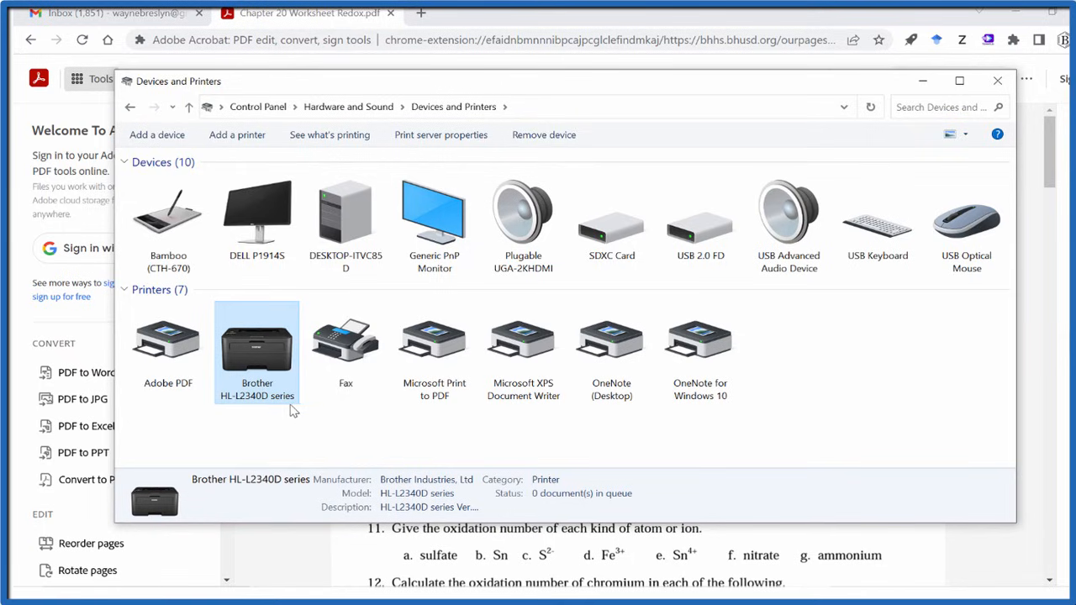